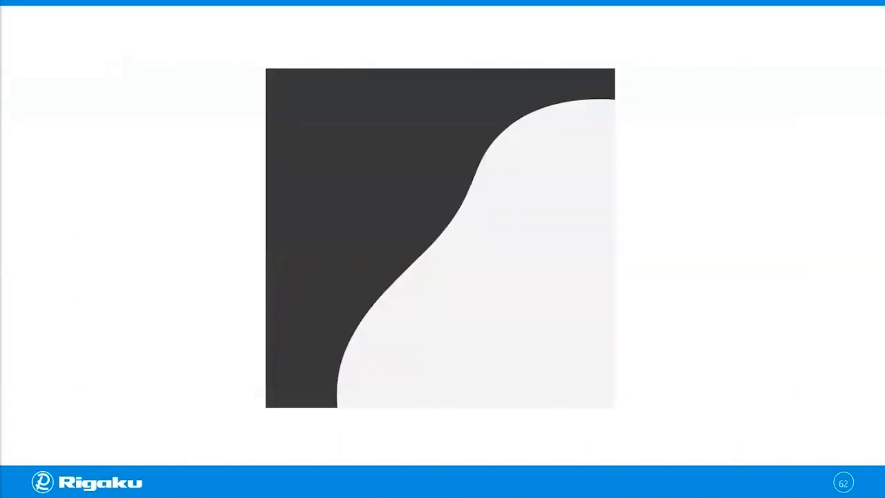
pyautogui.press('right')
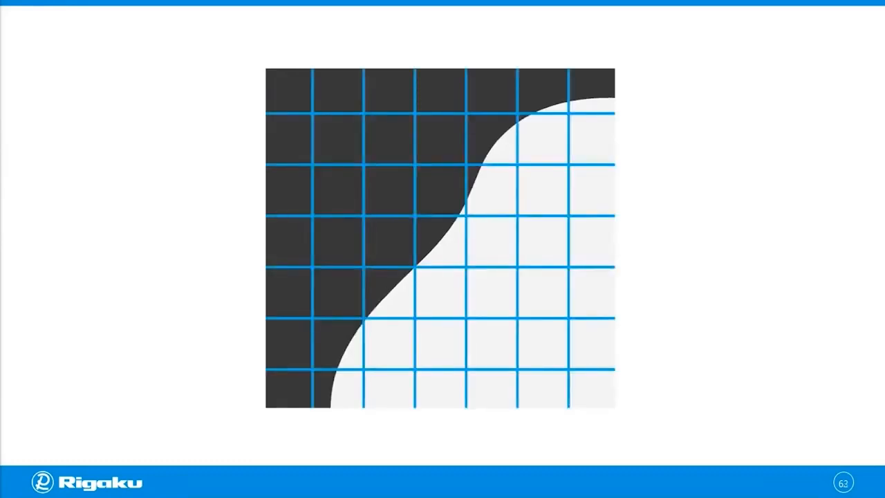